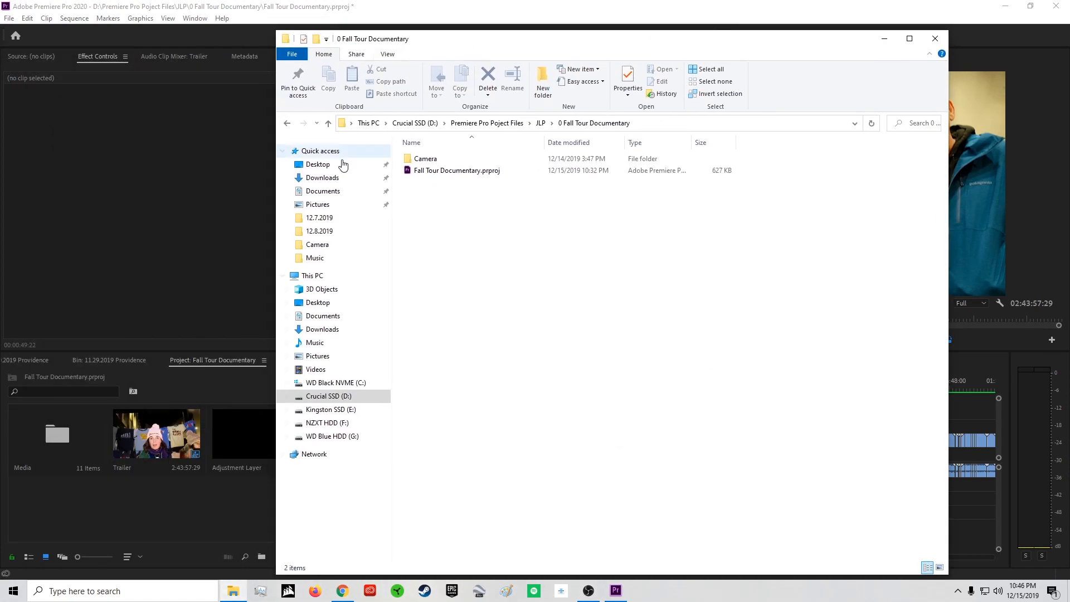
# Open the Camera folder's Properties and highlight its 250 GB size across 652 files
pyautogui.click(425, 158)
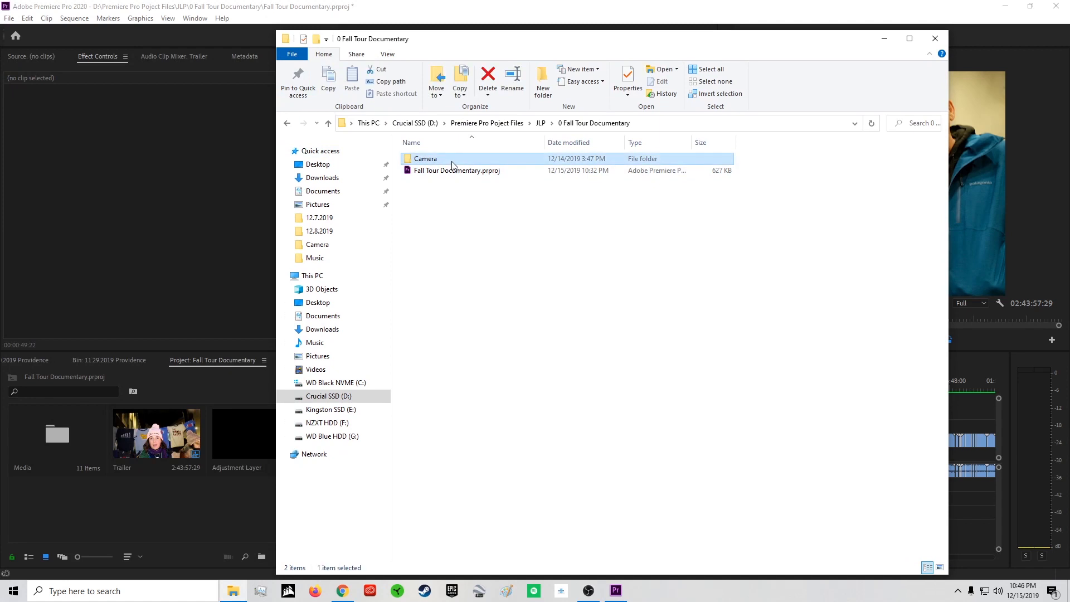
pyautogui.rightClick(425, 158)
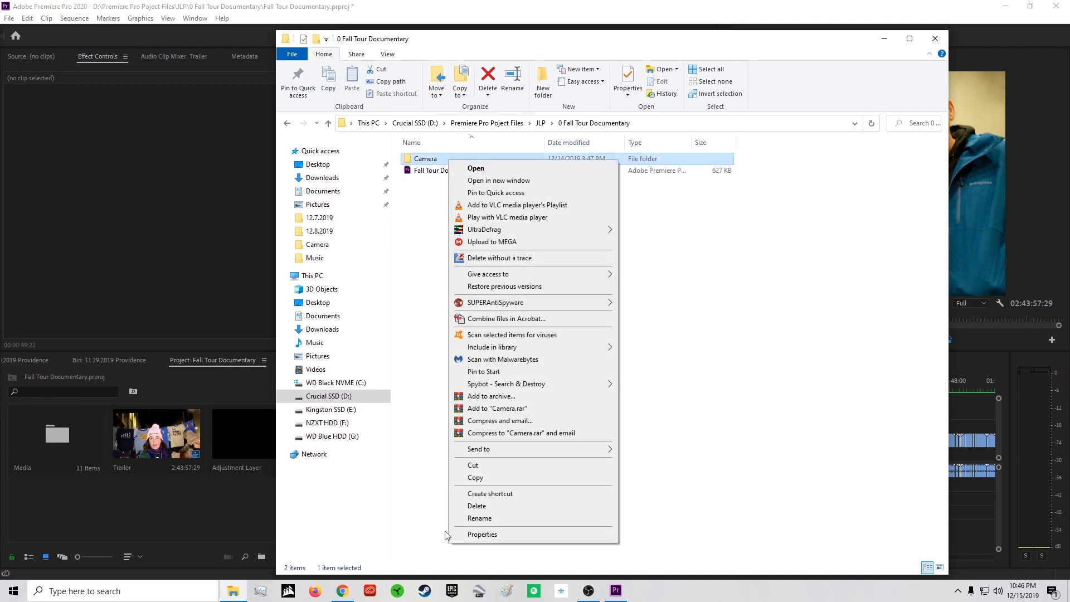
pyautogui.click(481, 534)
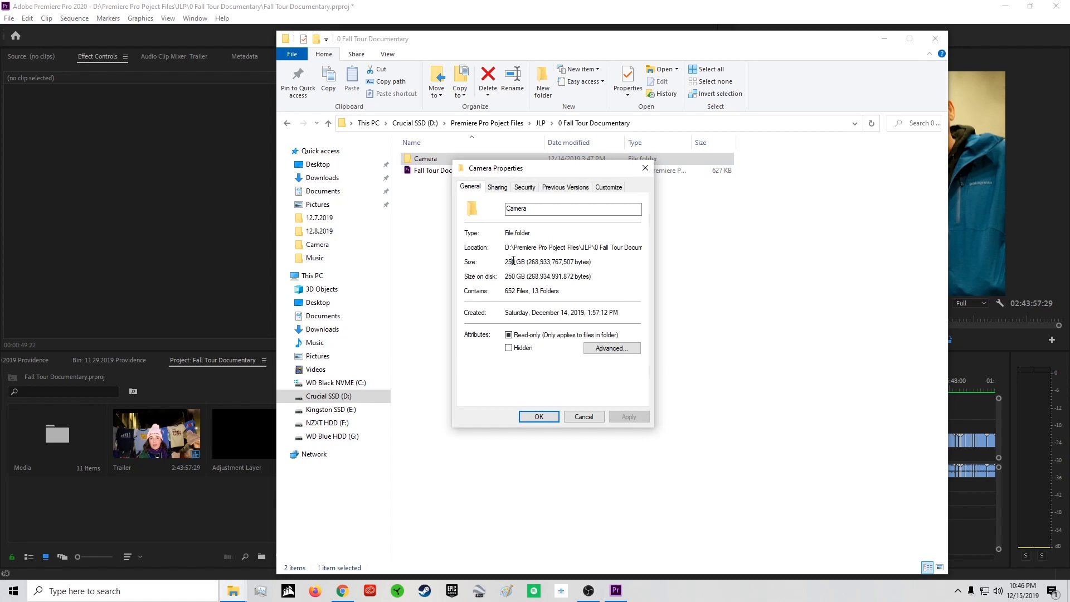
pyautogui.doubleClick(513, 261)
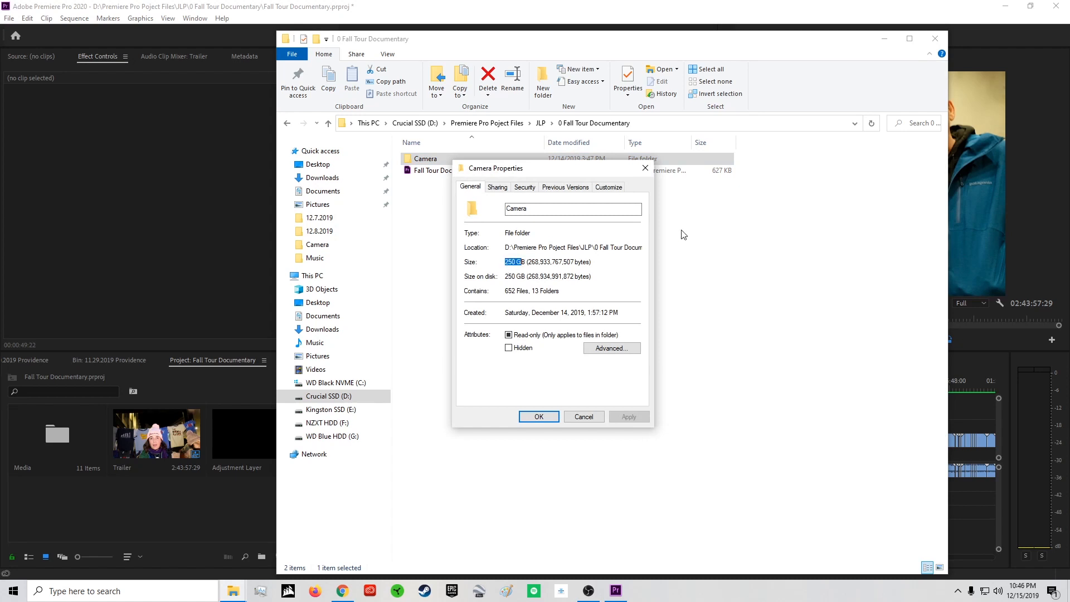
pyautogui.moveTo(651, 232)
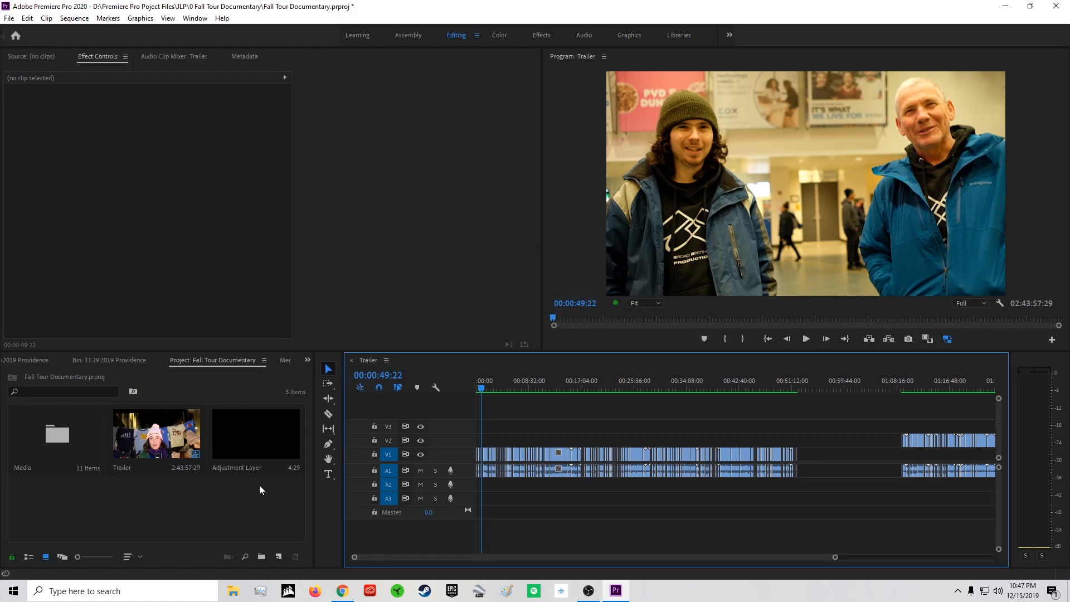
pyautogui.moveTo(259, 484)
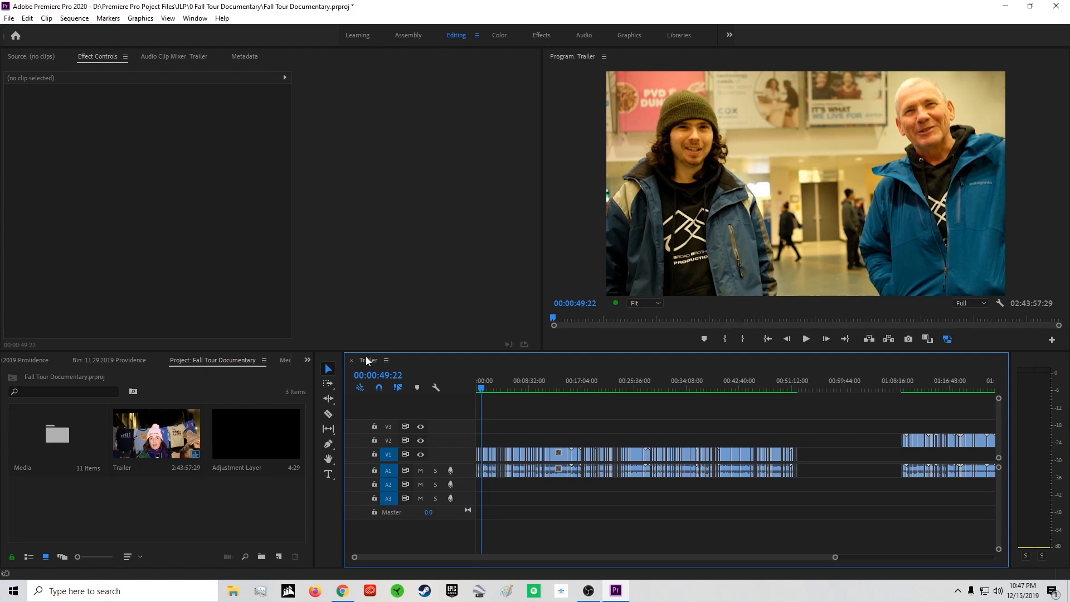
pyautogui.moveTo(504, 368)
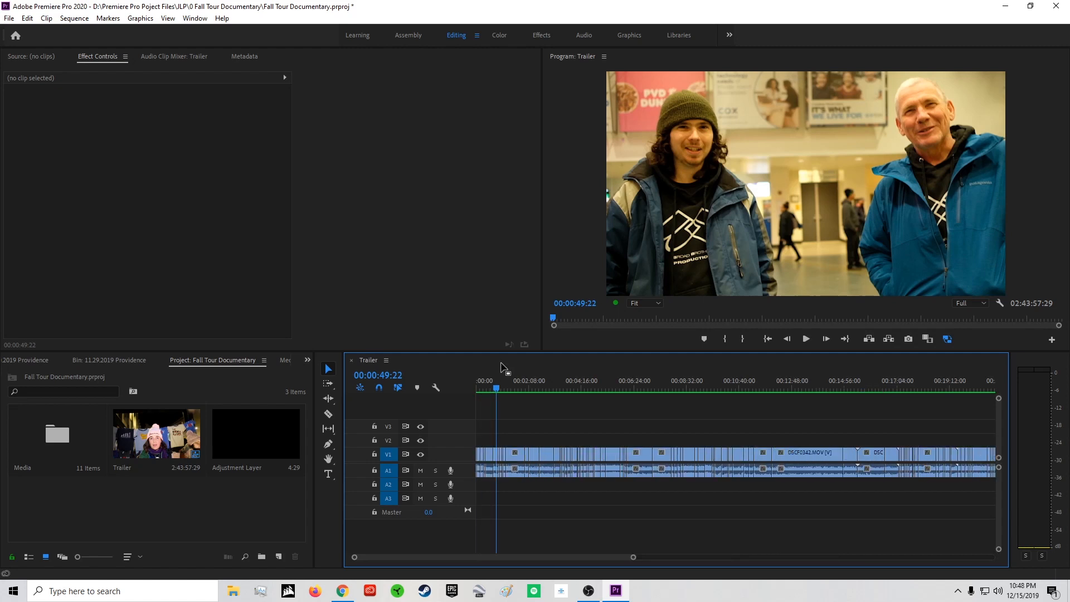
# Scrub the Trailer playhead from the start past 31 minutes to the black gap near 52 minutes
pyautogui.click(480, 389)
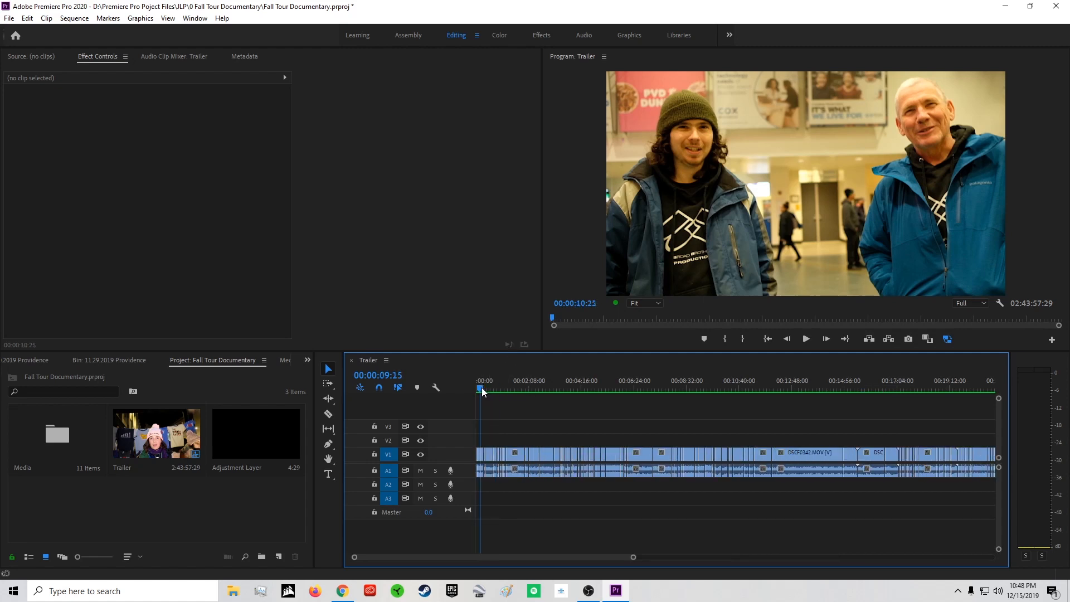
pyautogui.click(668, 389)
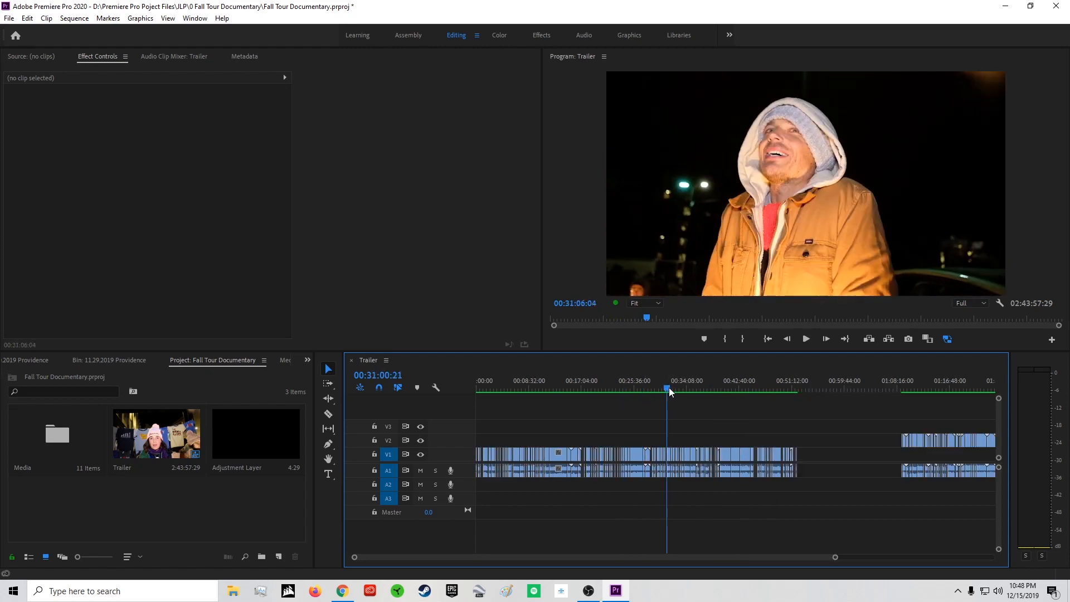
pyautogui.click(680, 389)
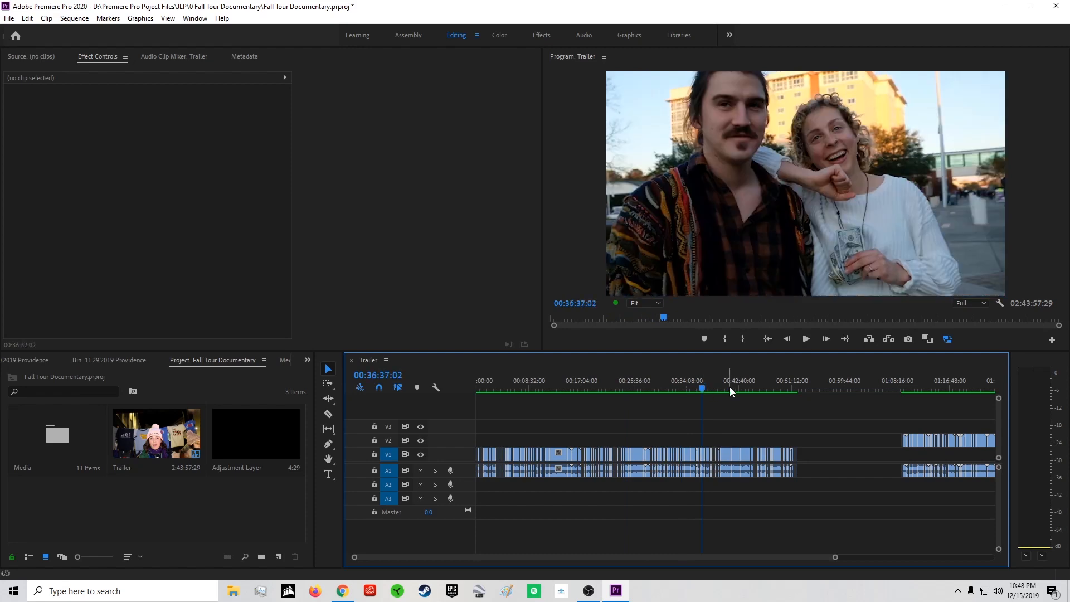
pyautogui.click(721, 389)
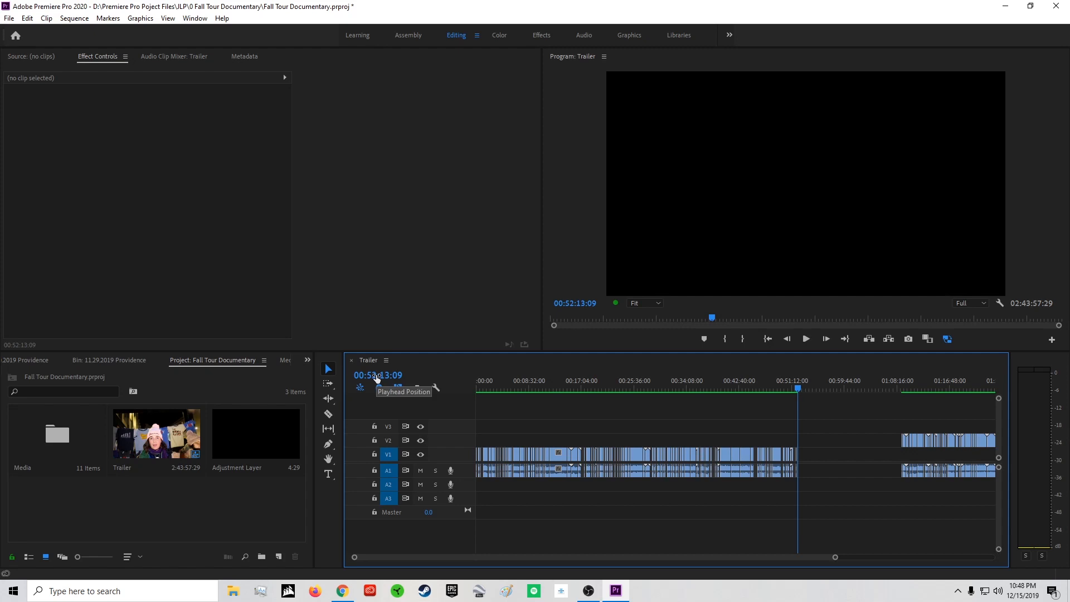
pyautogui.moveTo(405, 350)
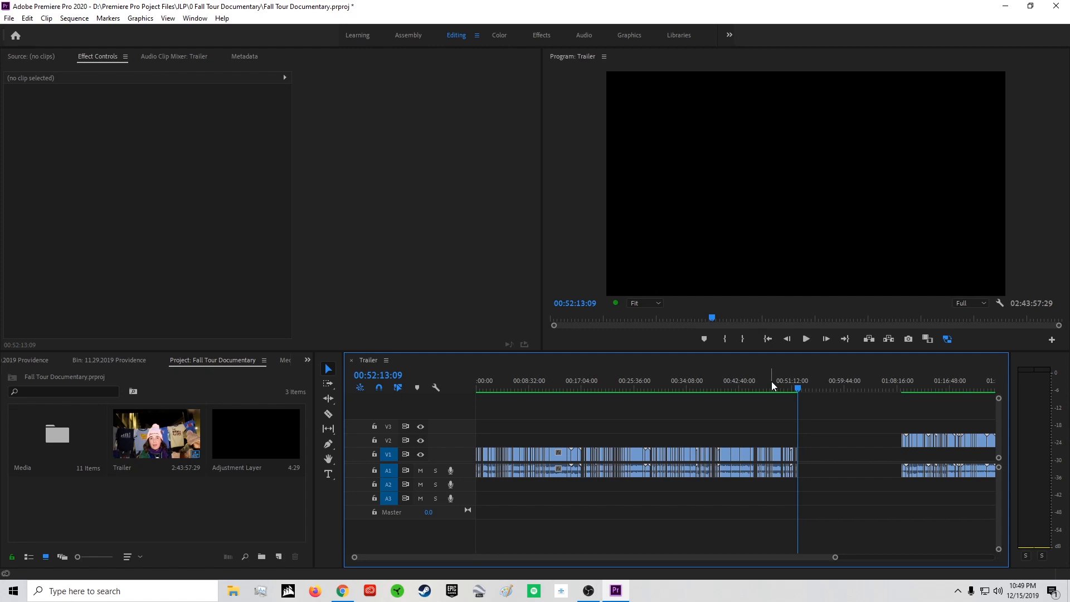
pyautogui.moveTo(771, 392)
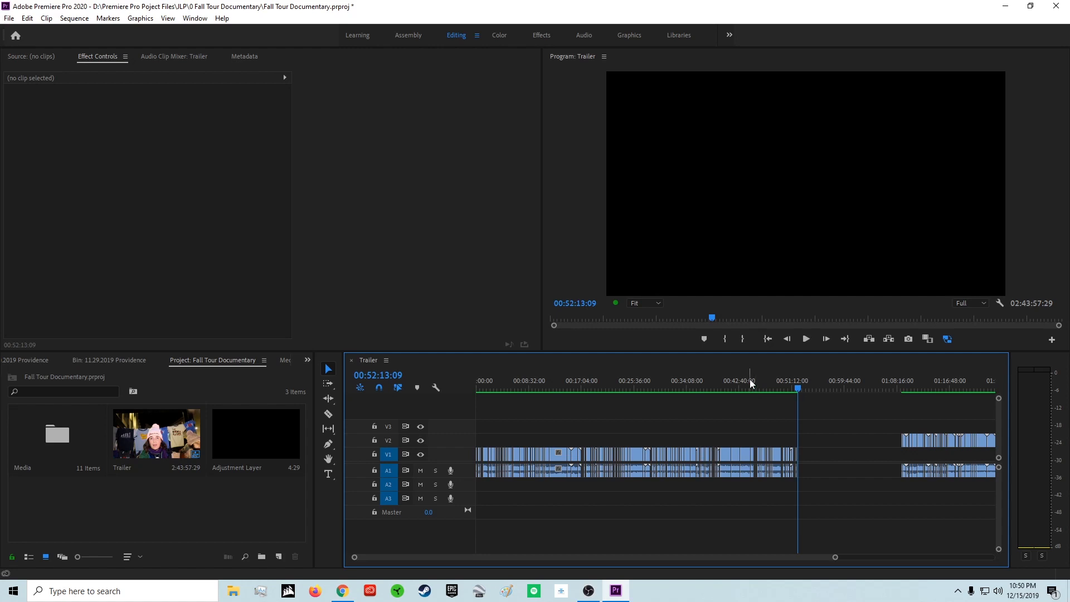
# Move the playhead back to about 29 minutes, then further along the Trailer timeline
pyautogui.click(537, 388)
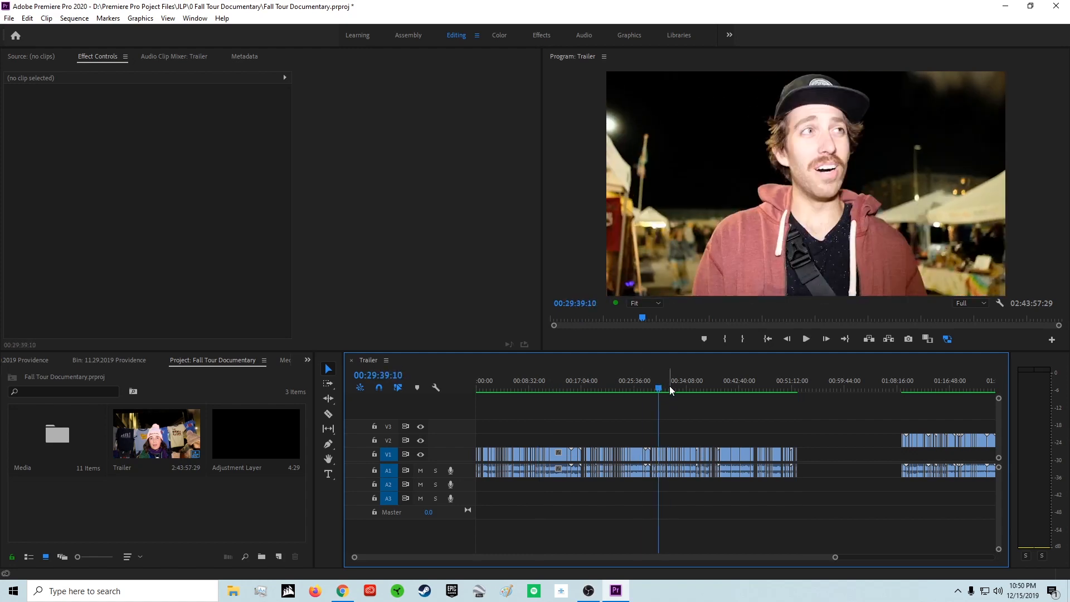
pyautogui.click(700, 389)
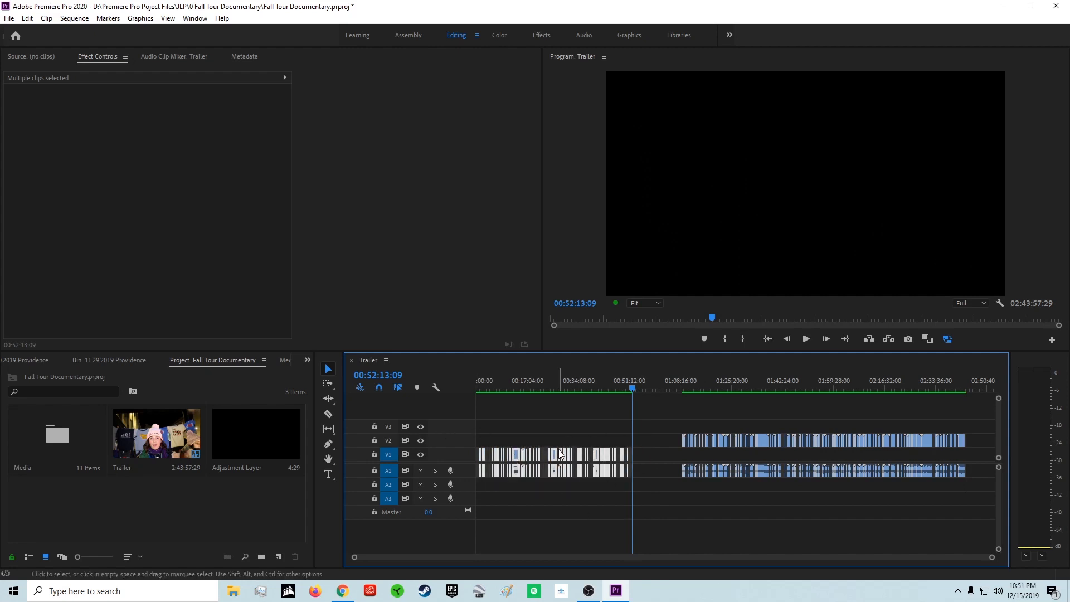
pyautogui.moveTo(784, 440)
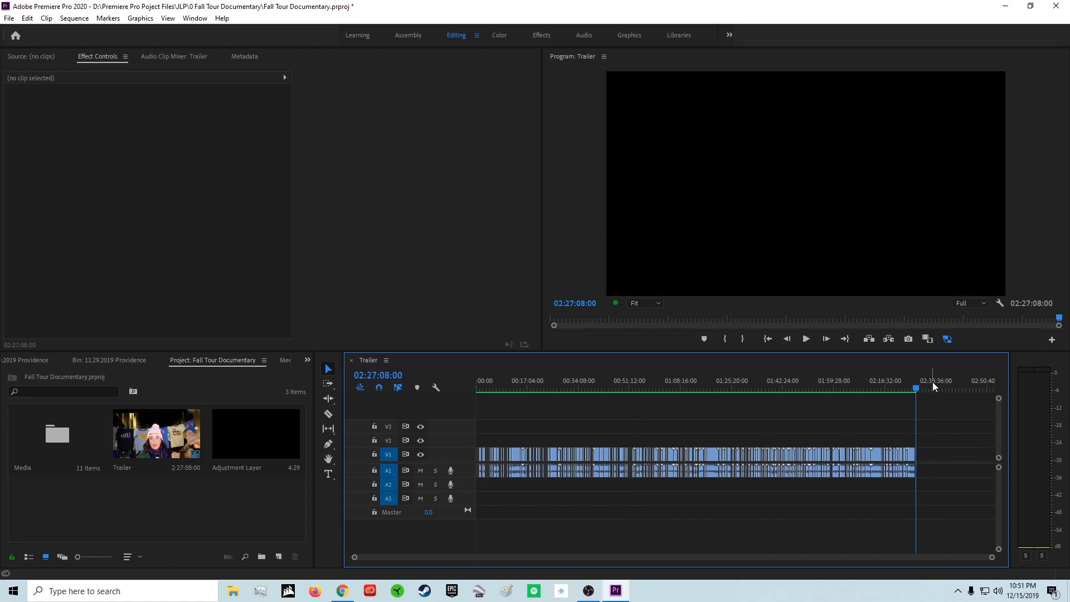
pyautogui.moveTo(374, 383)
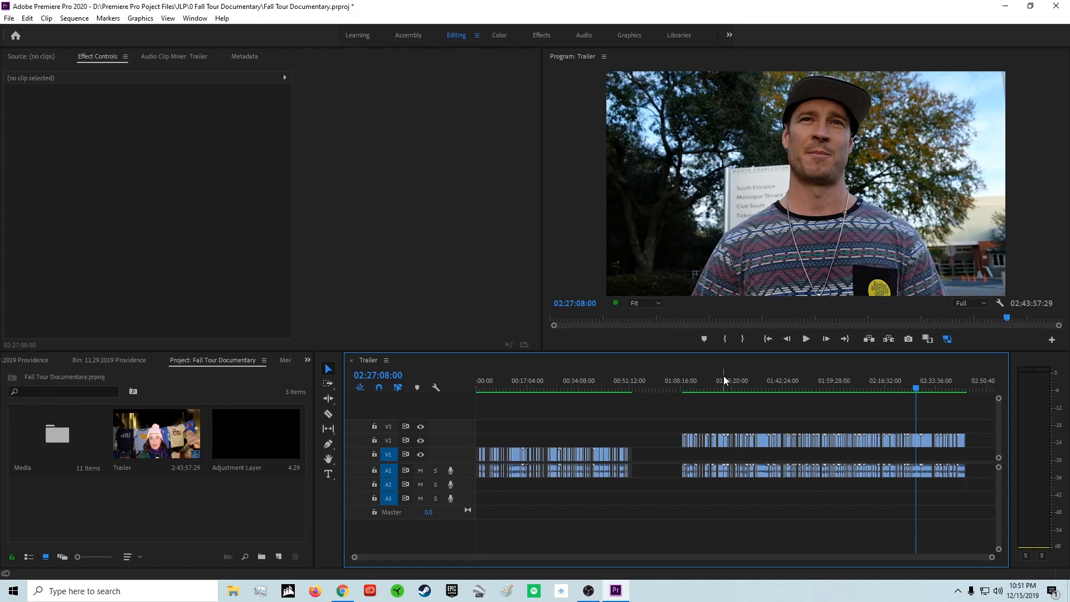
pyautogui.moveTo(754, 389)
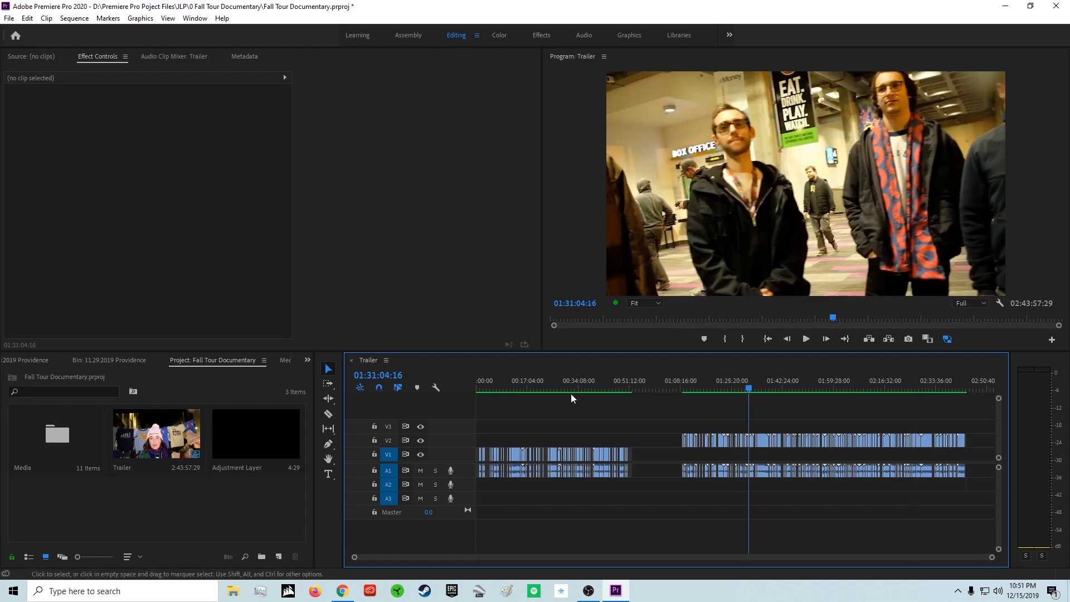
pyautogui.click(569, 388)
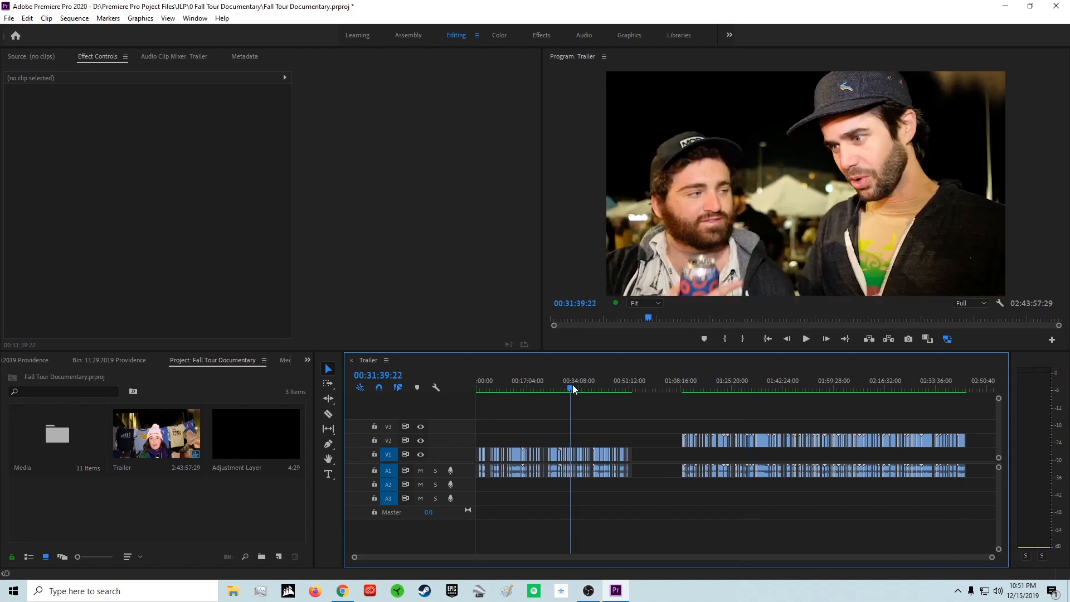
pyautogui.click(613, 388)
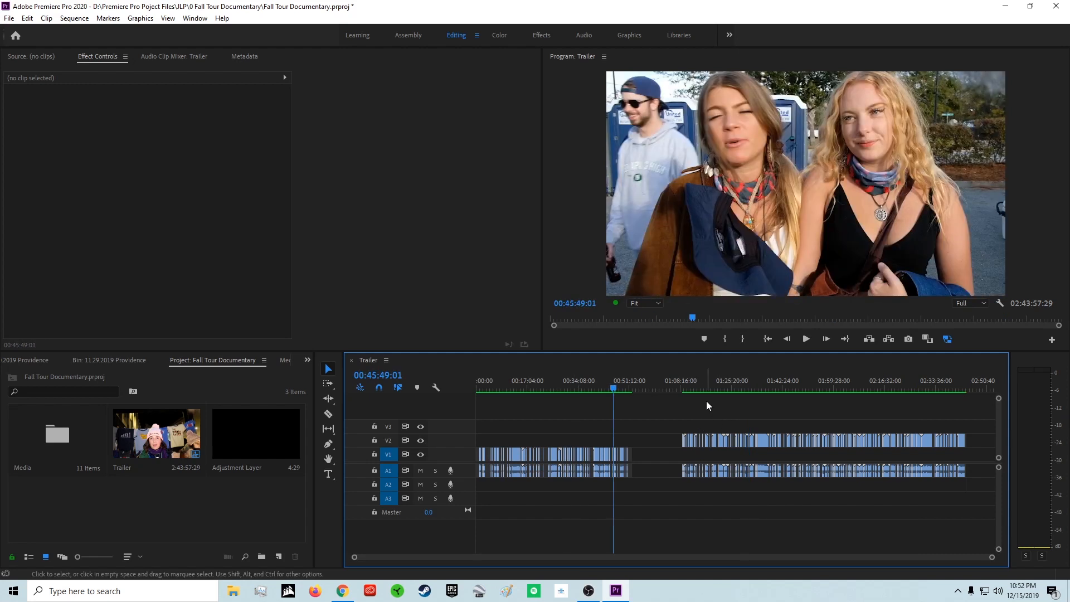
pyautogui.moveTo(766, 404)
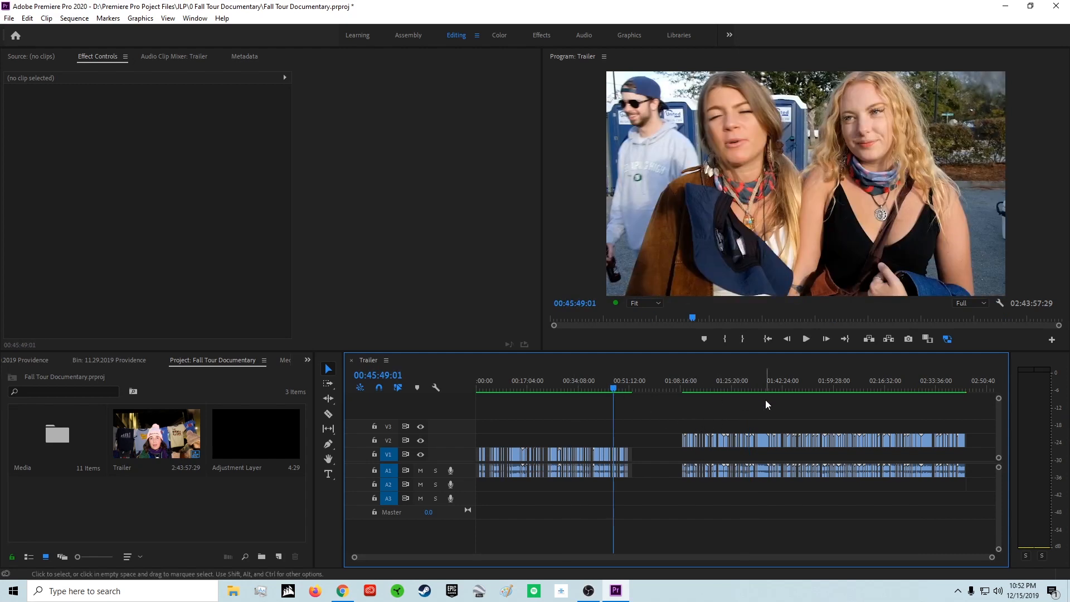
pyautogui.click(581, 388)
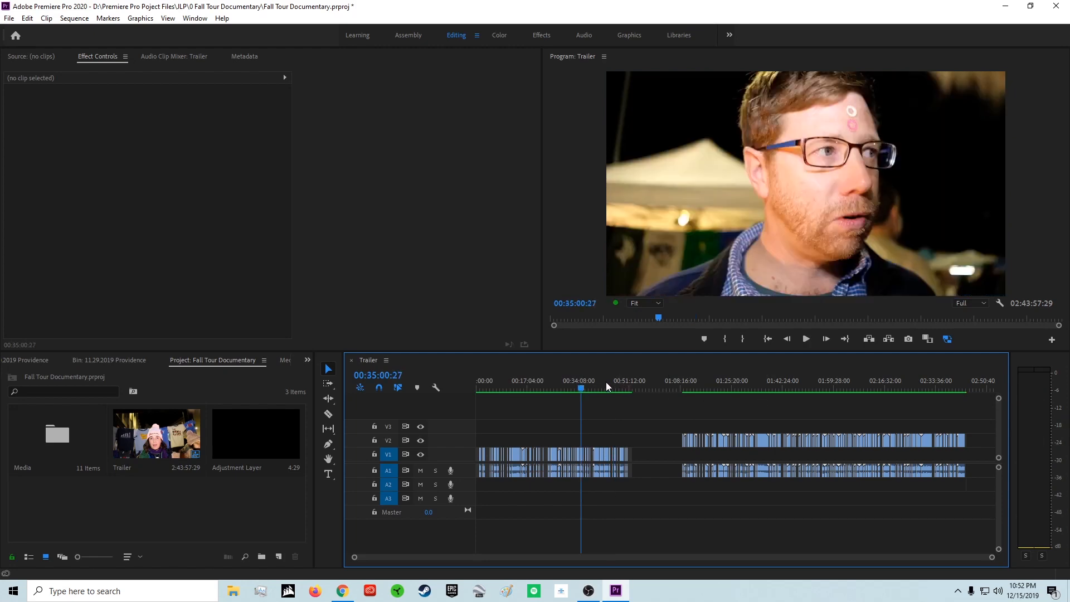
pyautogui.click(572, 388)
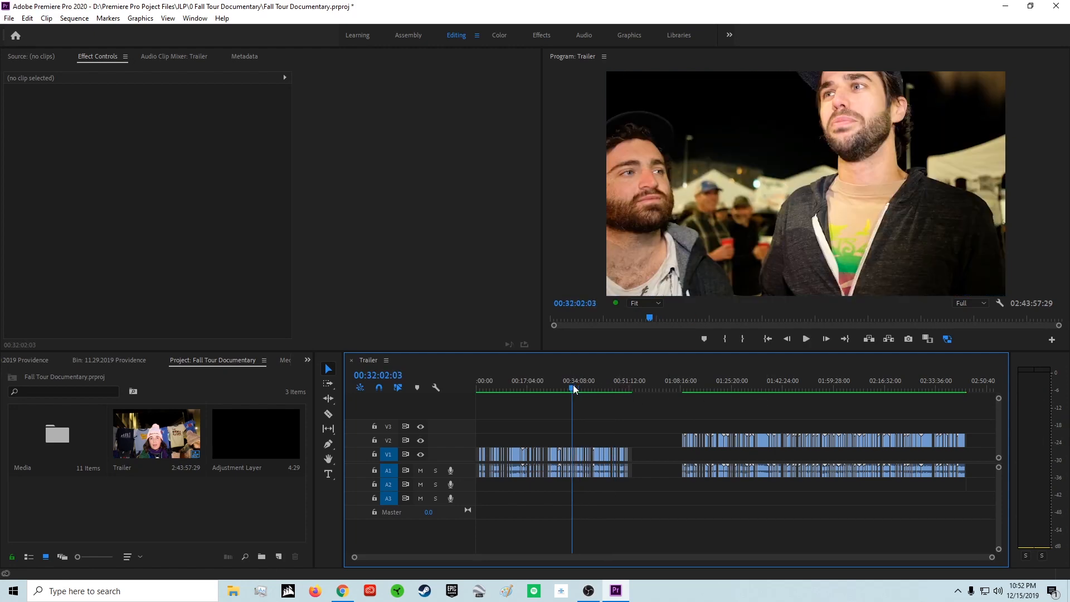
pyautogui.click(553, 388)
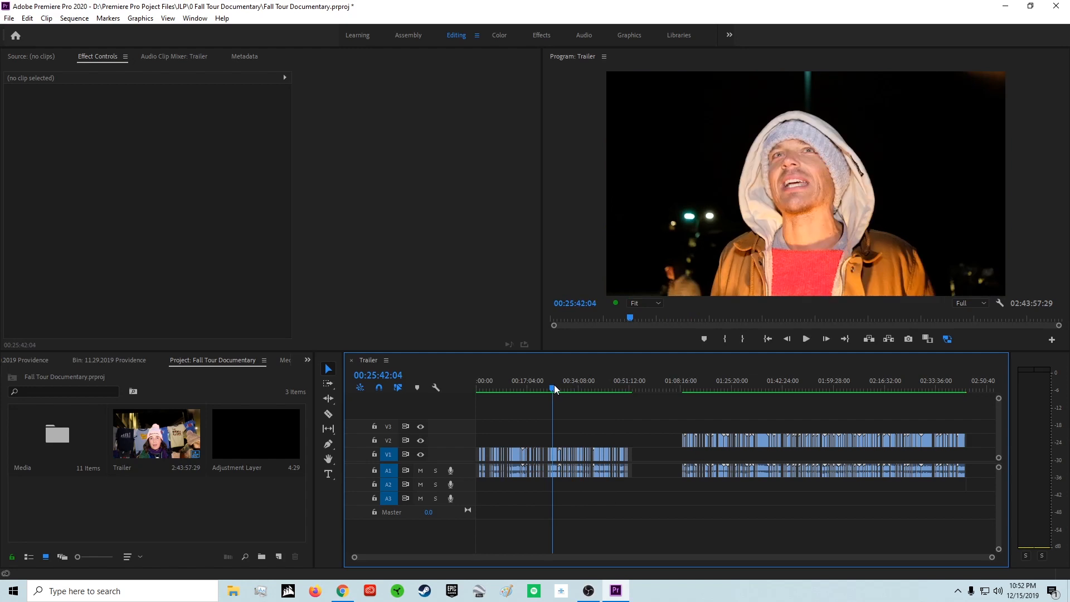
pyautogui.click(512, 389)
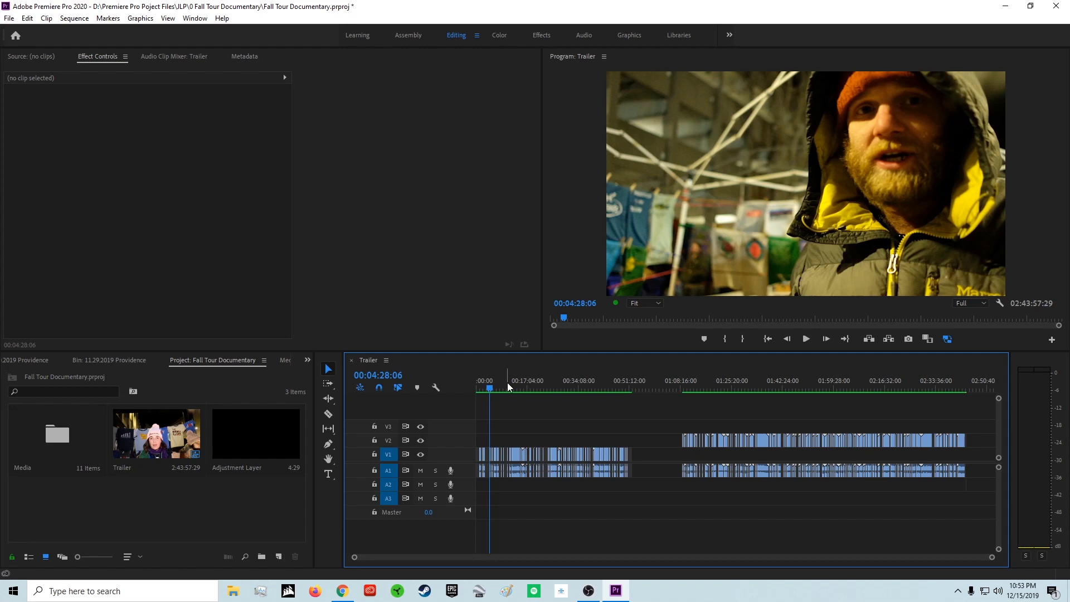
pyautogui.click(561, 389)
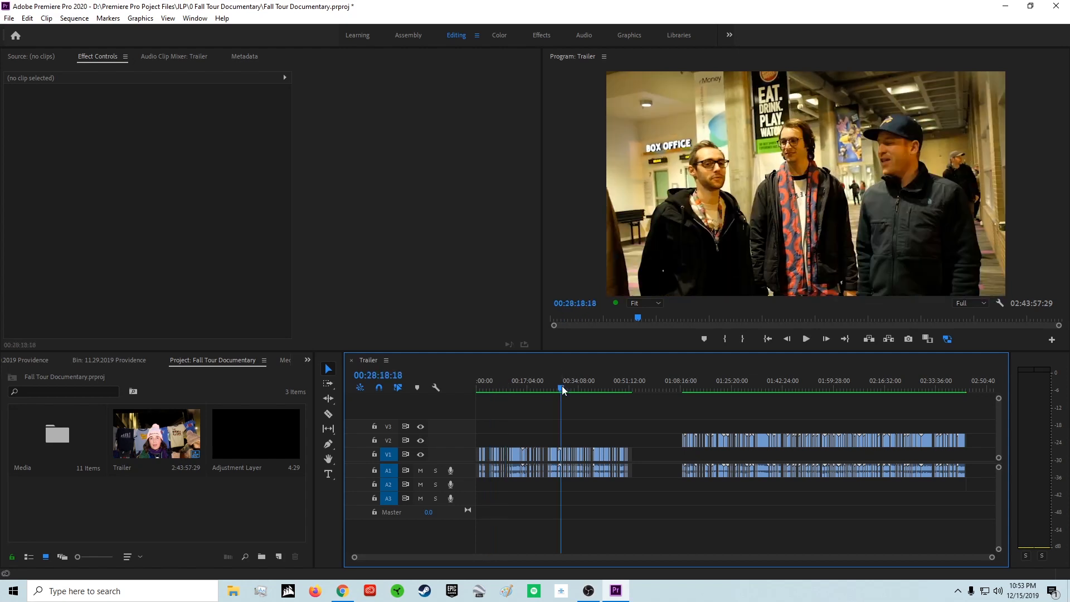
pyautogui.moveTo(561, 390); pyautogui.dragTo(582, 390)
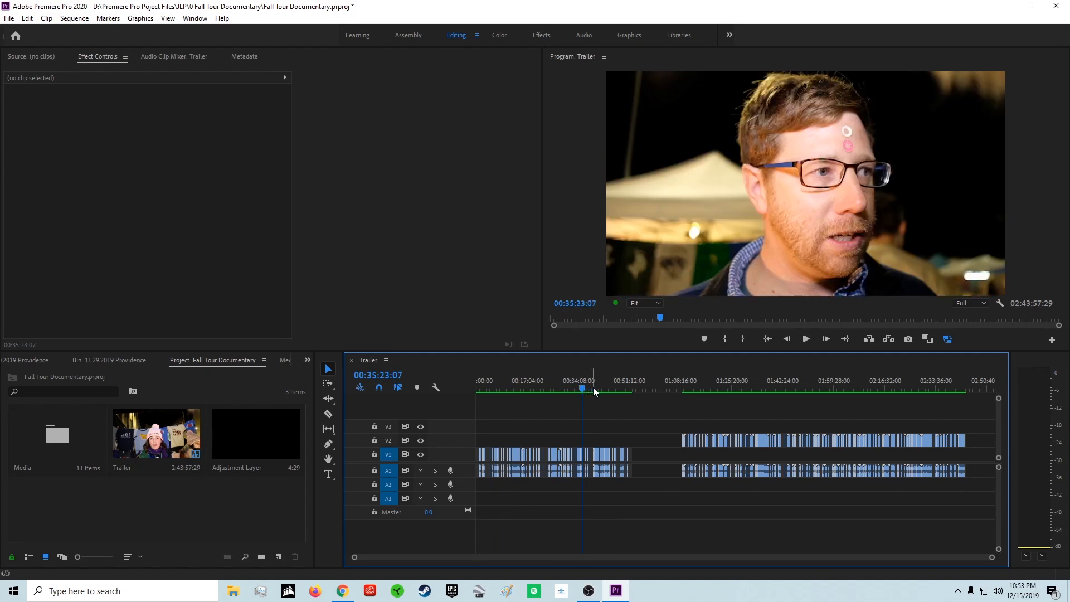
pyautogui.click(589, 389)
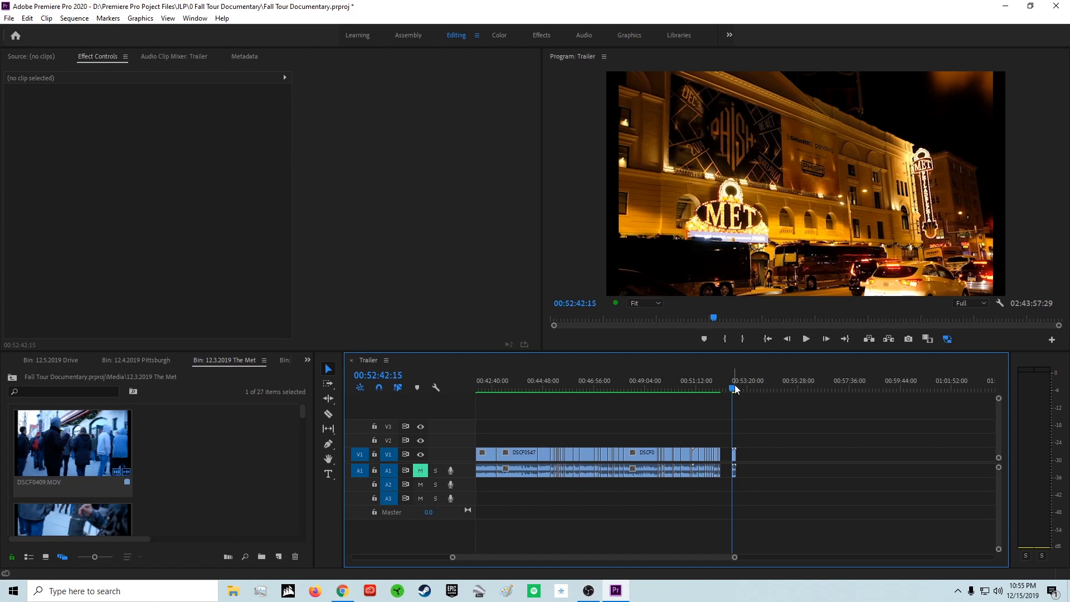
pyautogui.moveTo(732, 367)
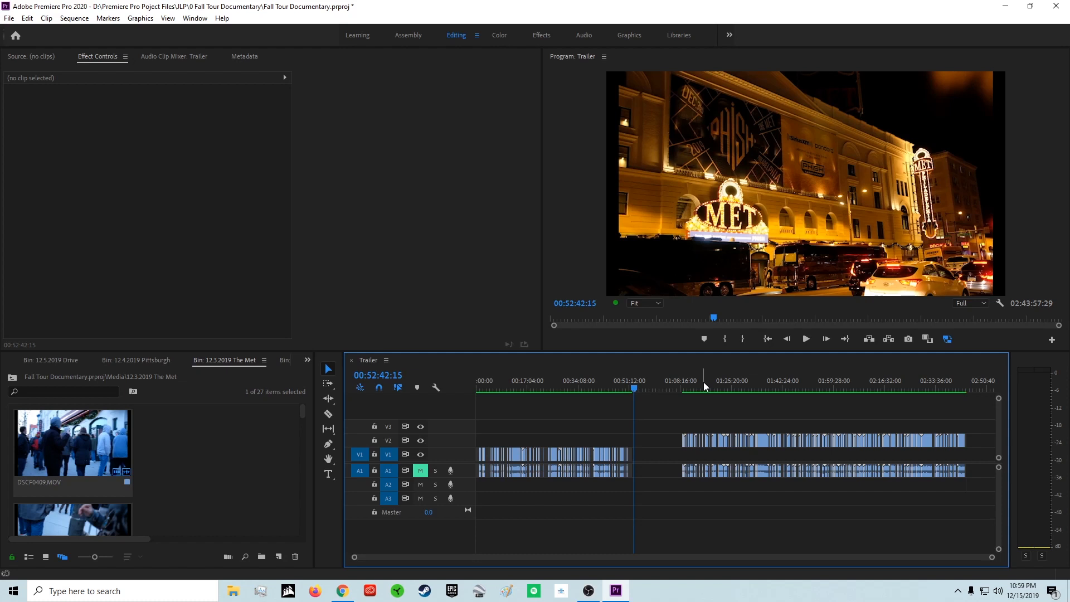
pyautogui.moveTo(942, 63)
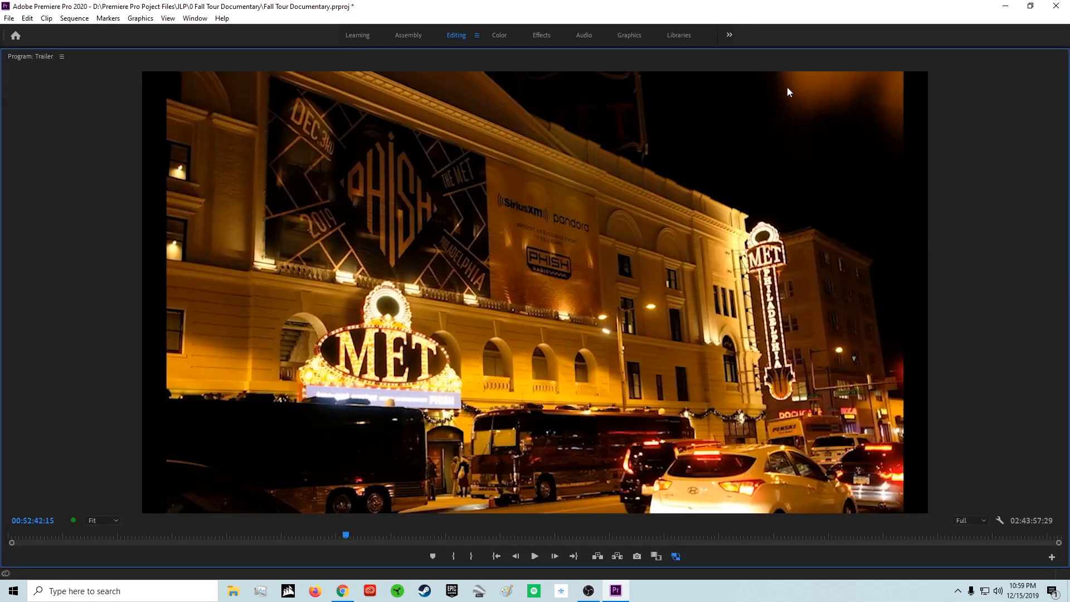
pyautogui.moveTo(800, 80)
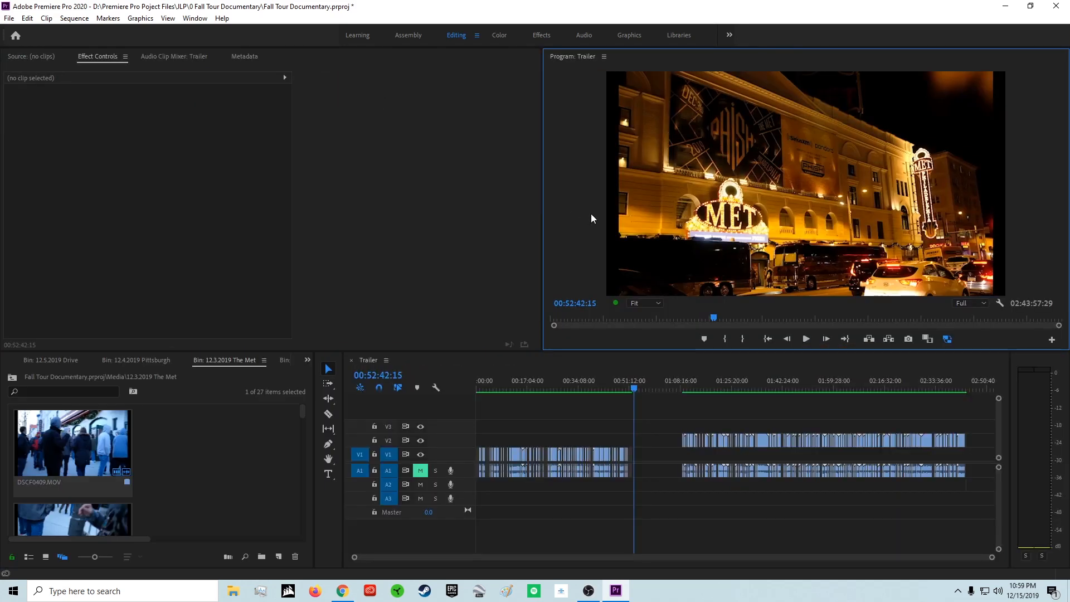
pyautogui.moveTo(577, 219)
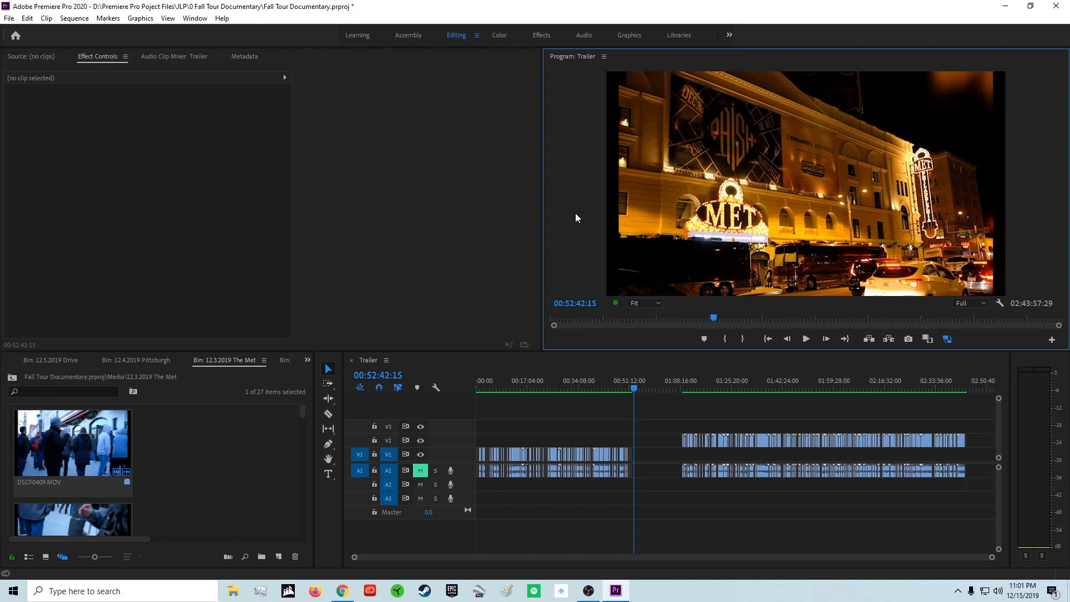
pyautogui.moveTo(947, 340)
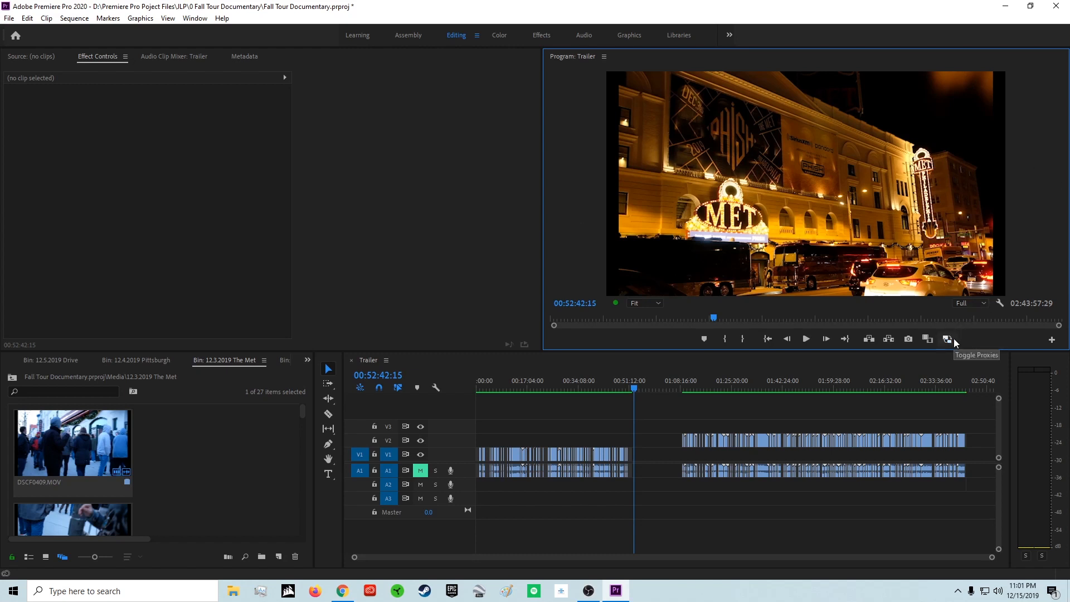